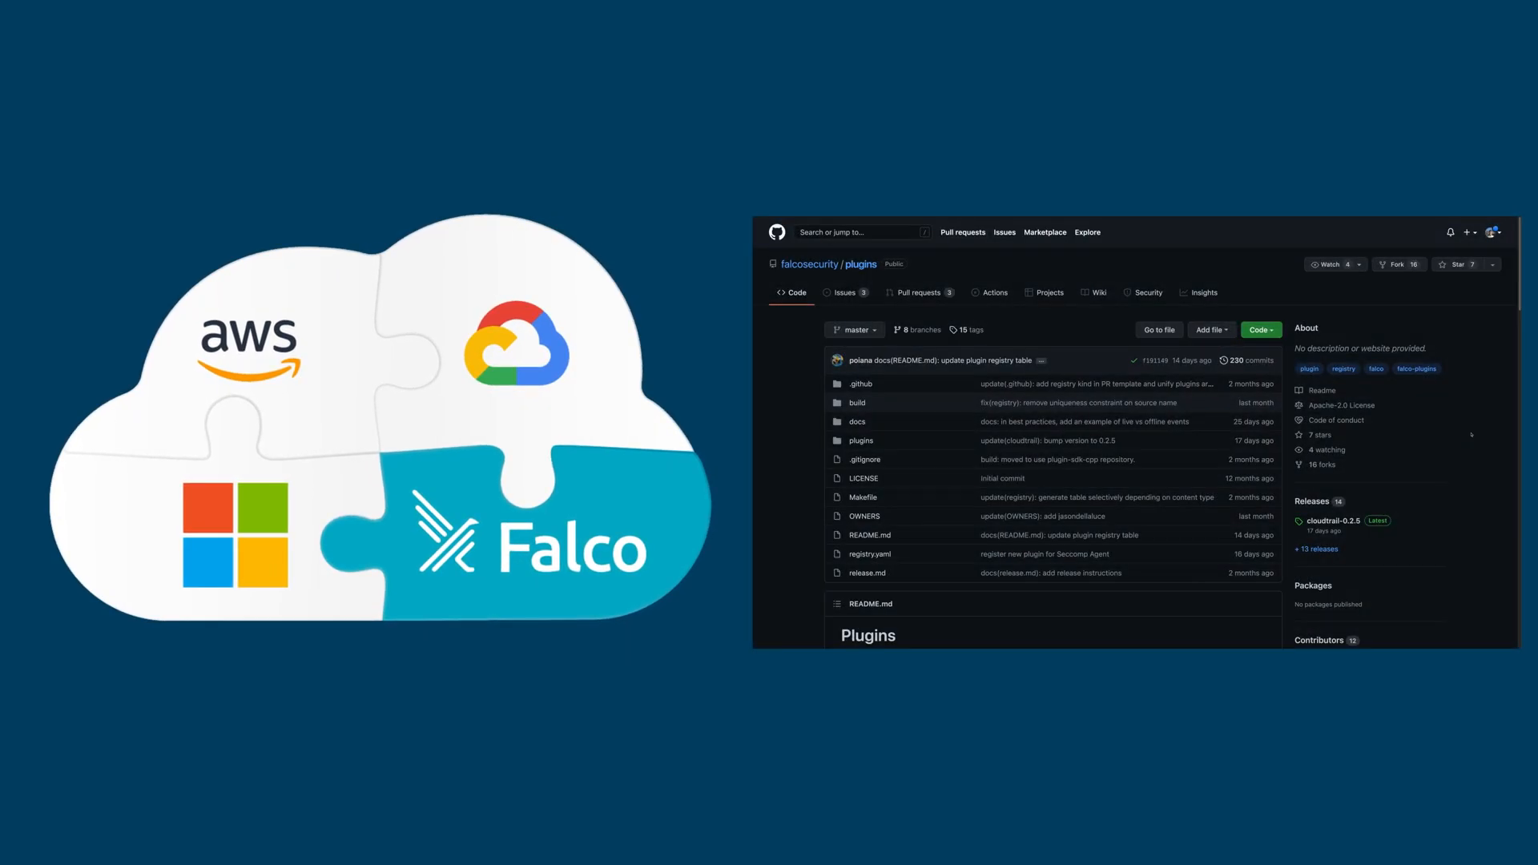
- Scroll the falcosecurity/plugins README down to the Registered Plugins source-plugins table listing cloudtrail
scroll("down", 3)
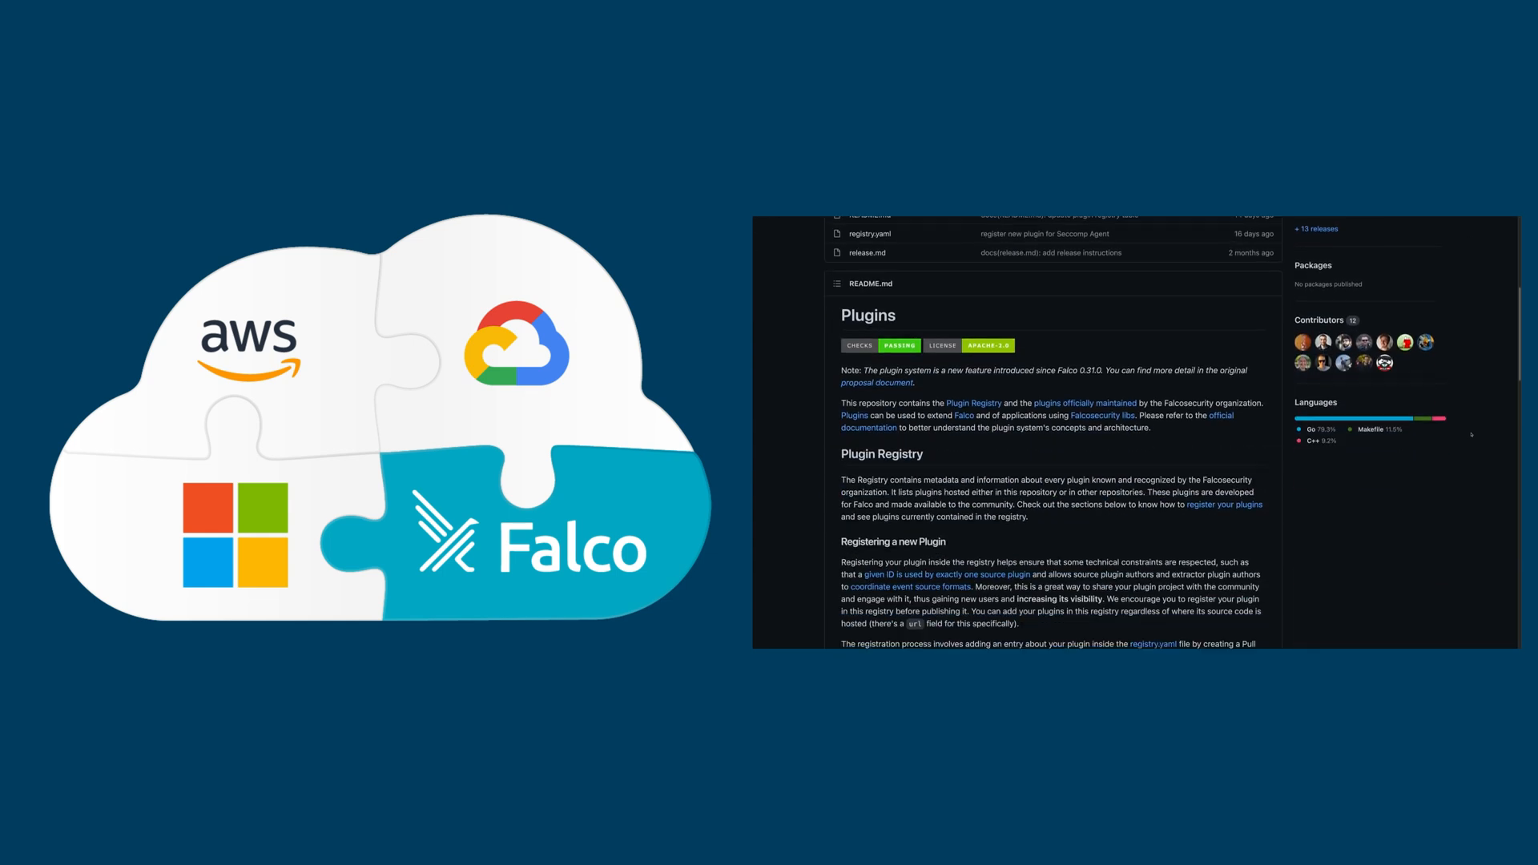
scroll("down", 3)
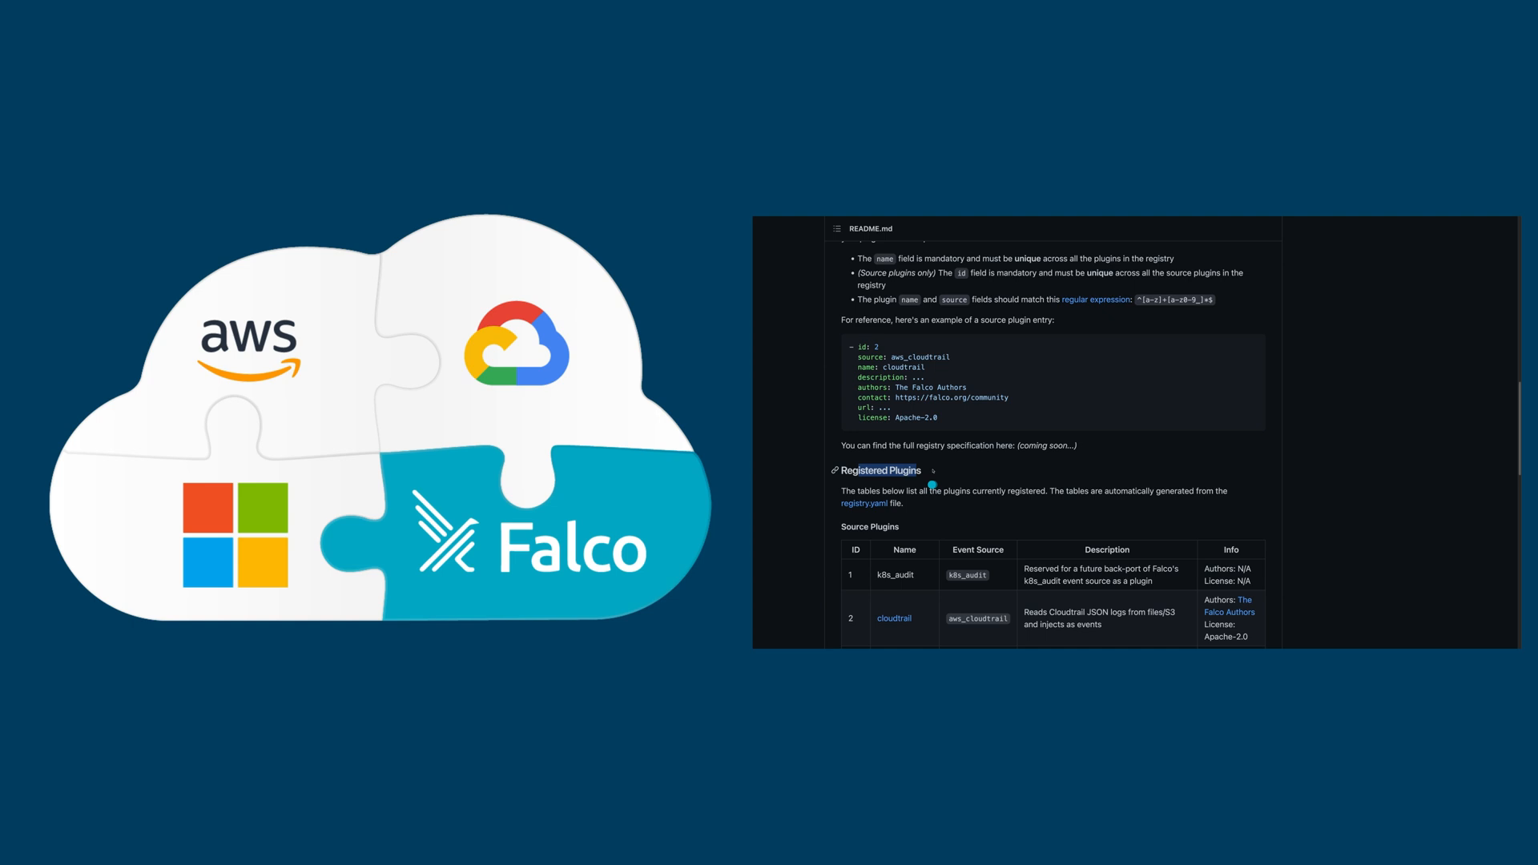
scroll("down", 3)
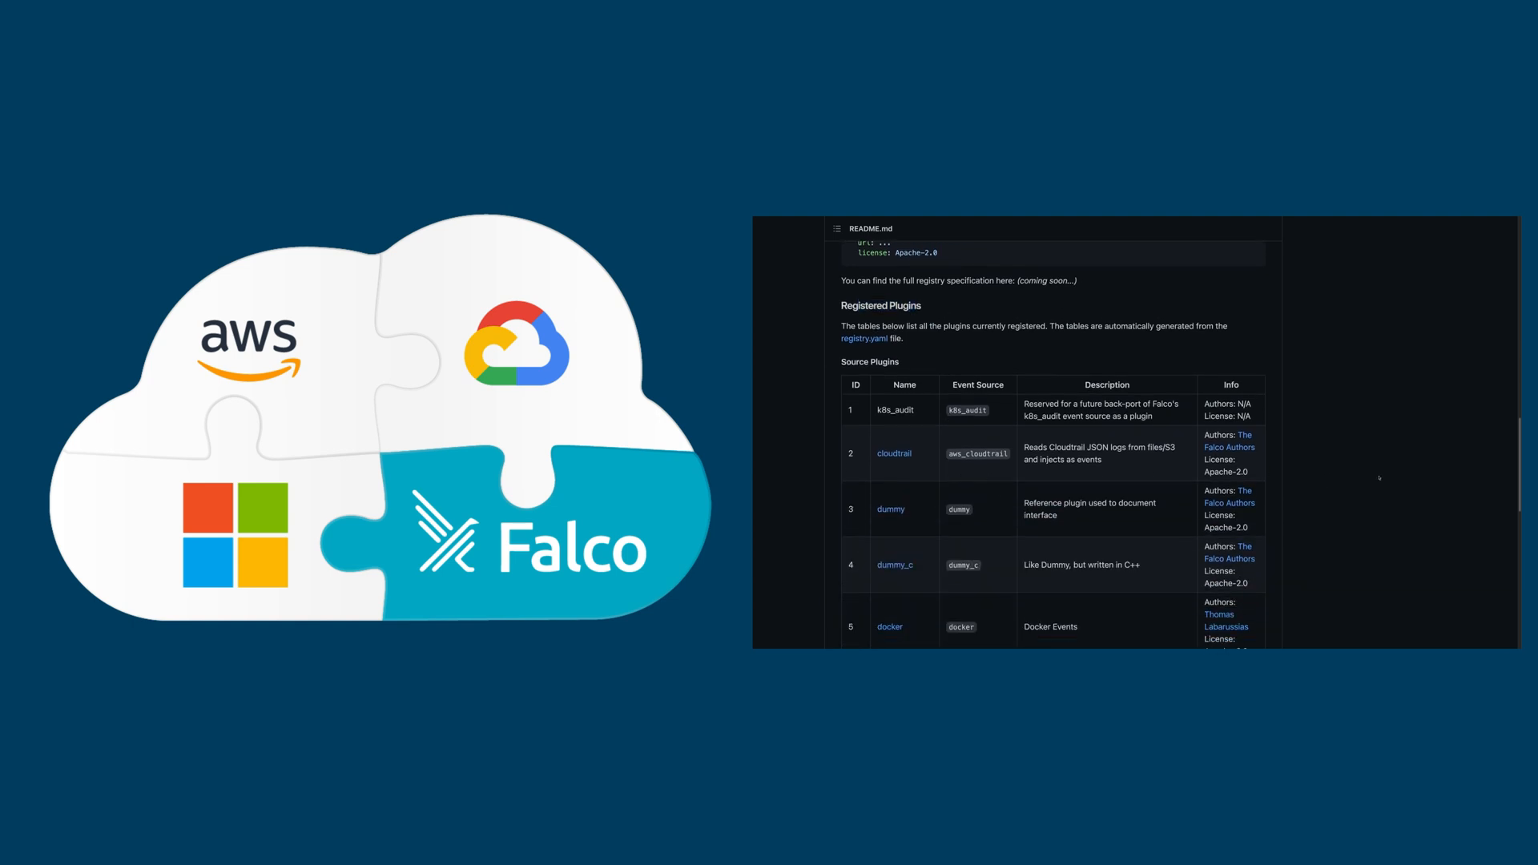
scroll("down", 3)
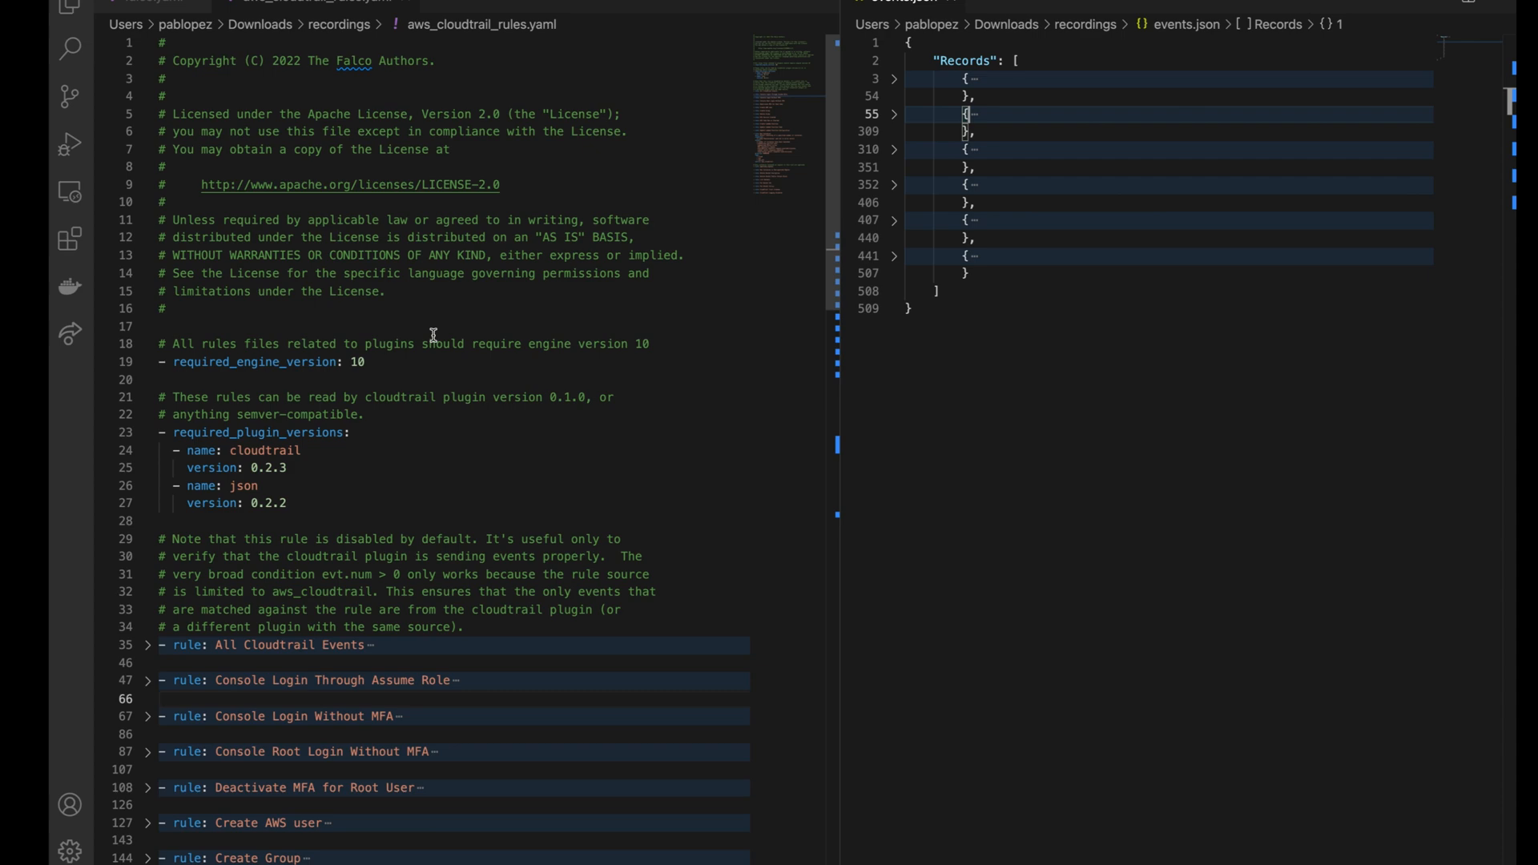
- Scroll aws_cloudtrail_rules.yaml down to the folded rule list ending at Run Instances
scroll("down", 3)
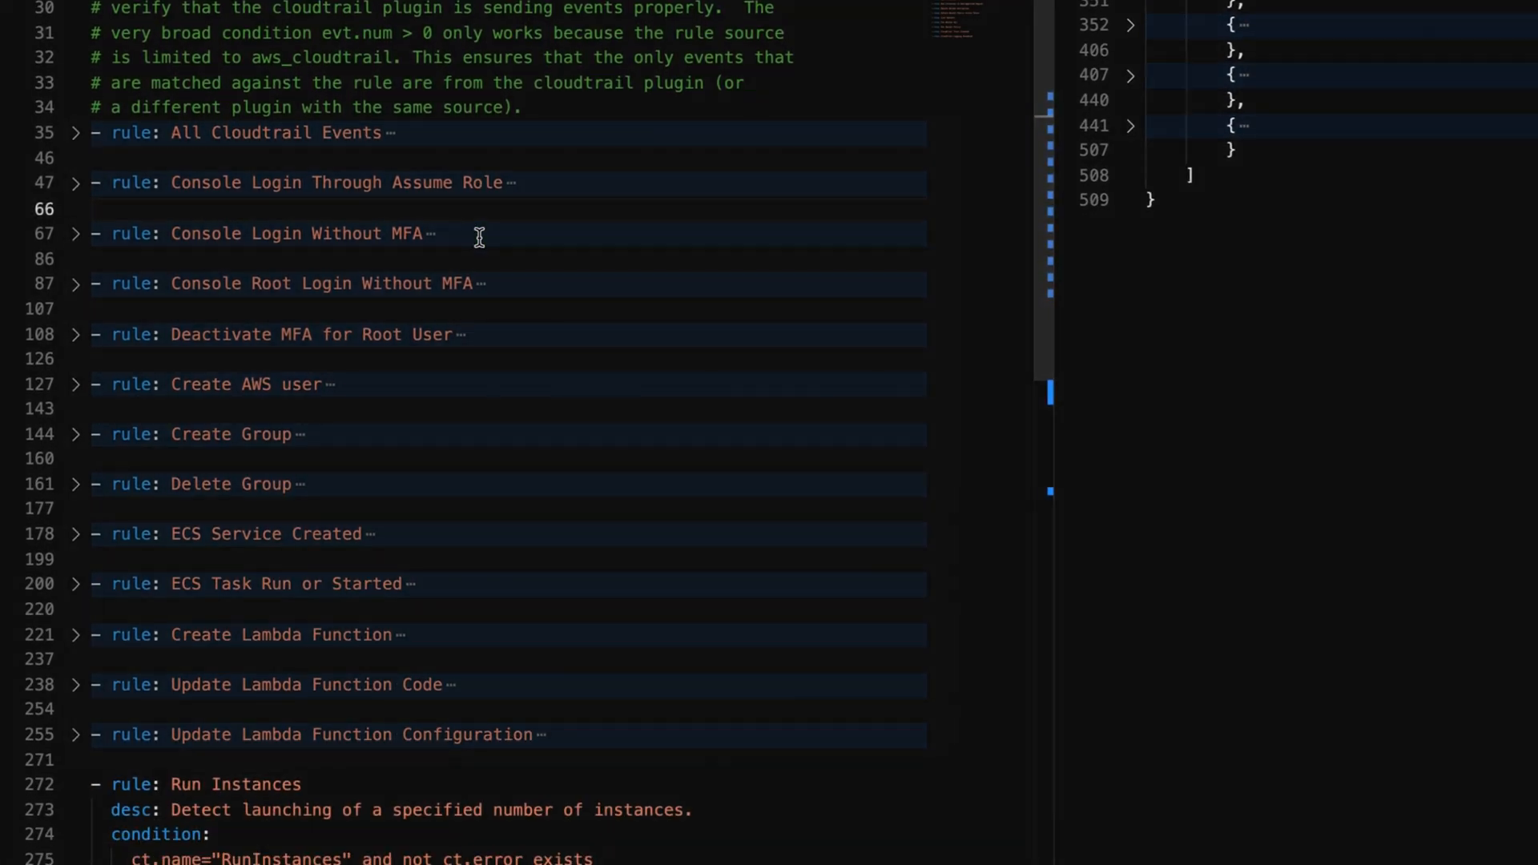
scroll("down", 3)
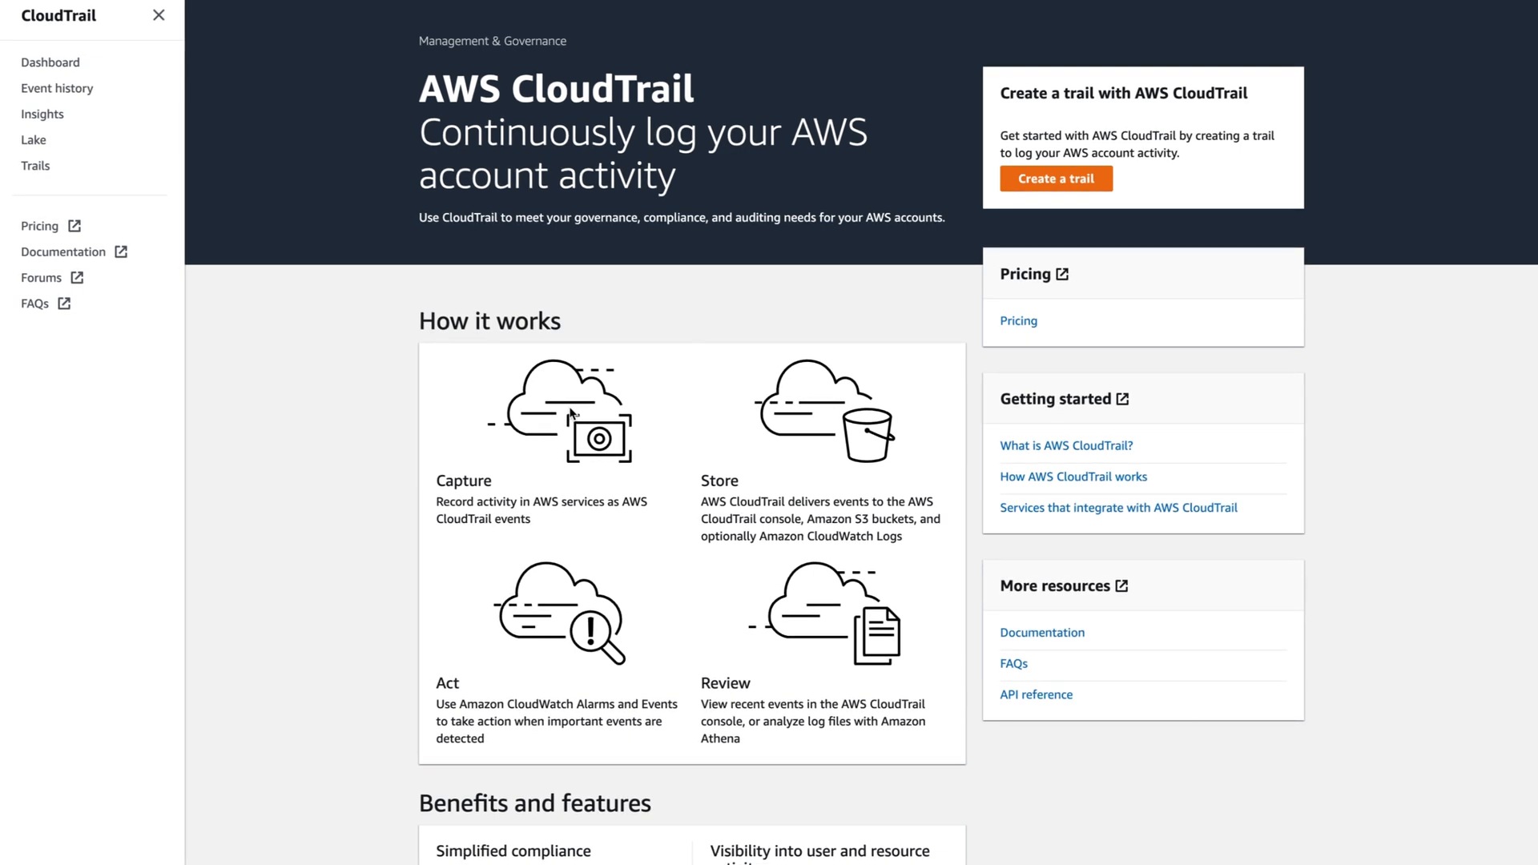
mouse_move(893, 394)
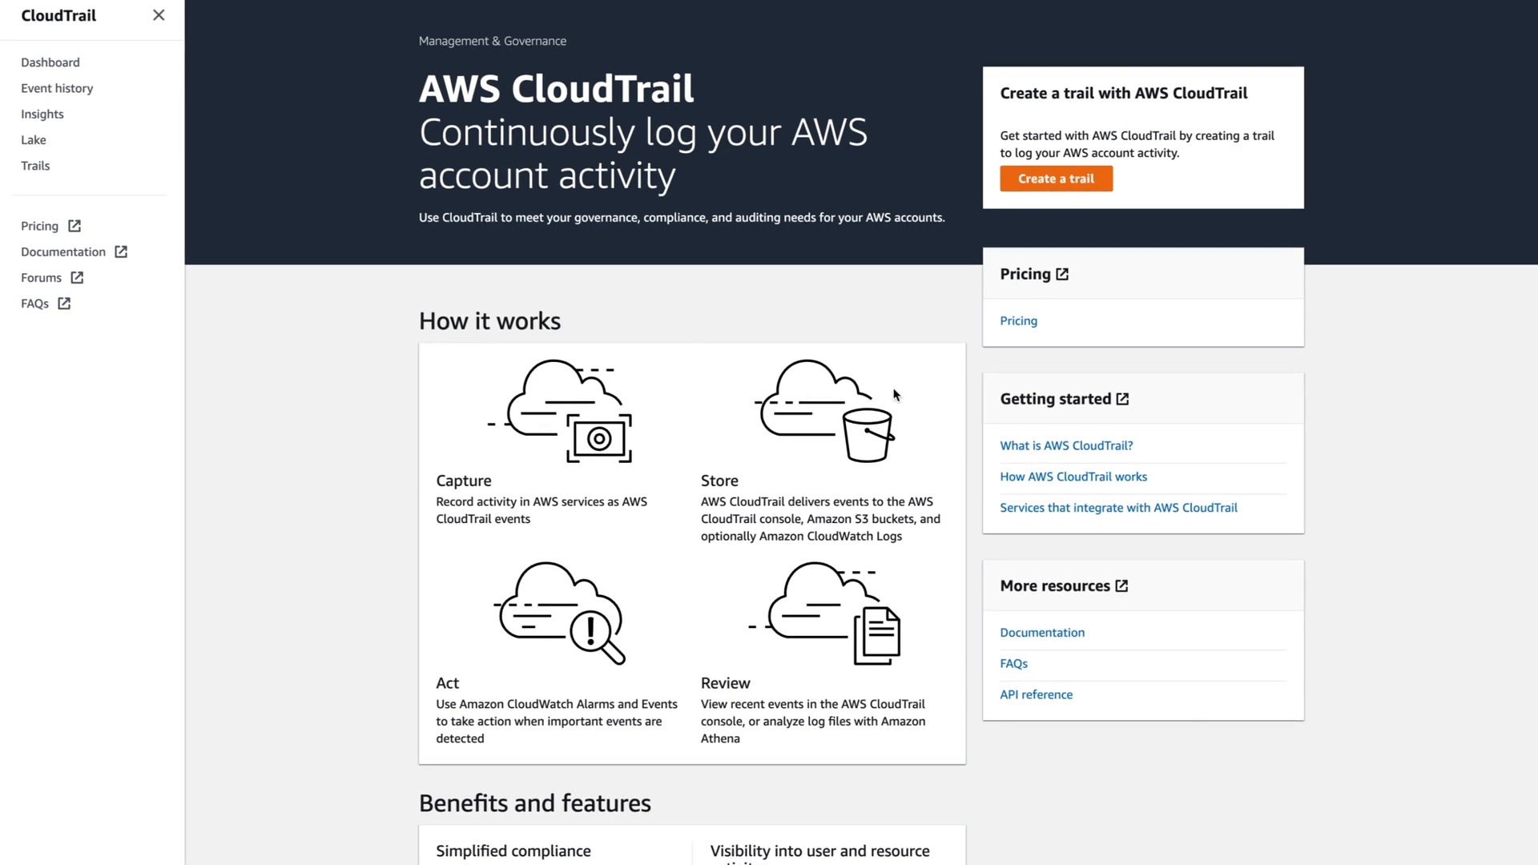
scroll("down", 3)
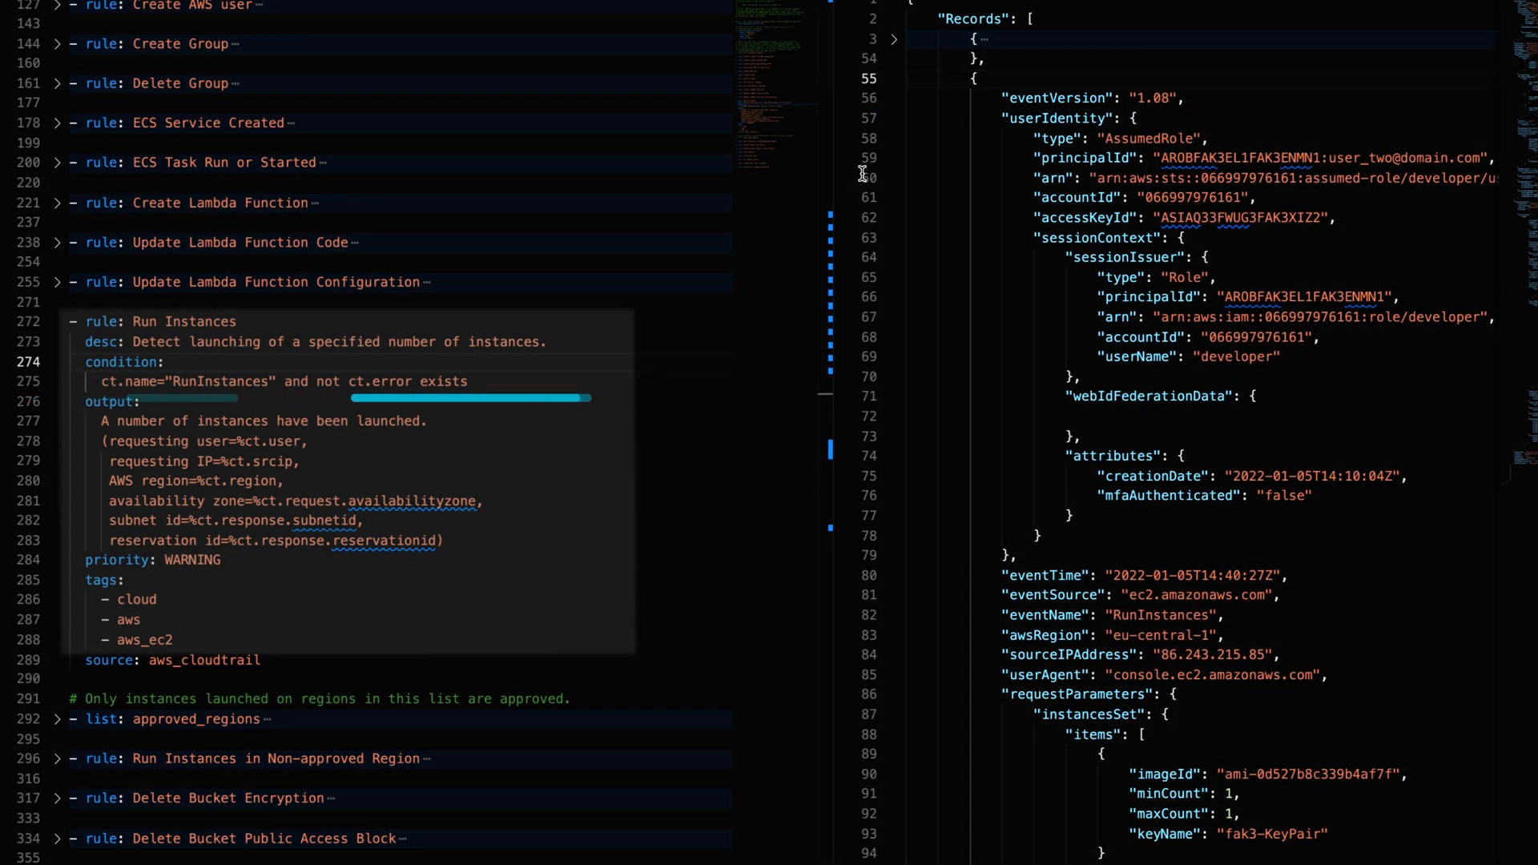
- Expand the Records entry in events.json to reveal the eventName RunInstances field beside the rule
scroll("down", 3)
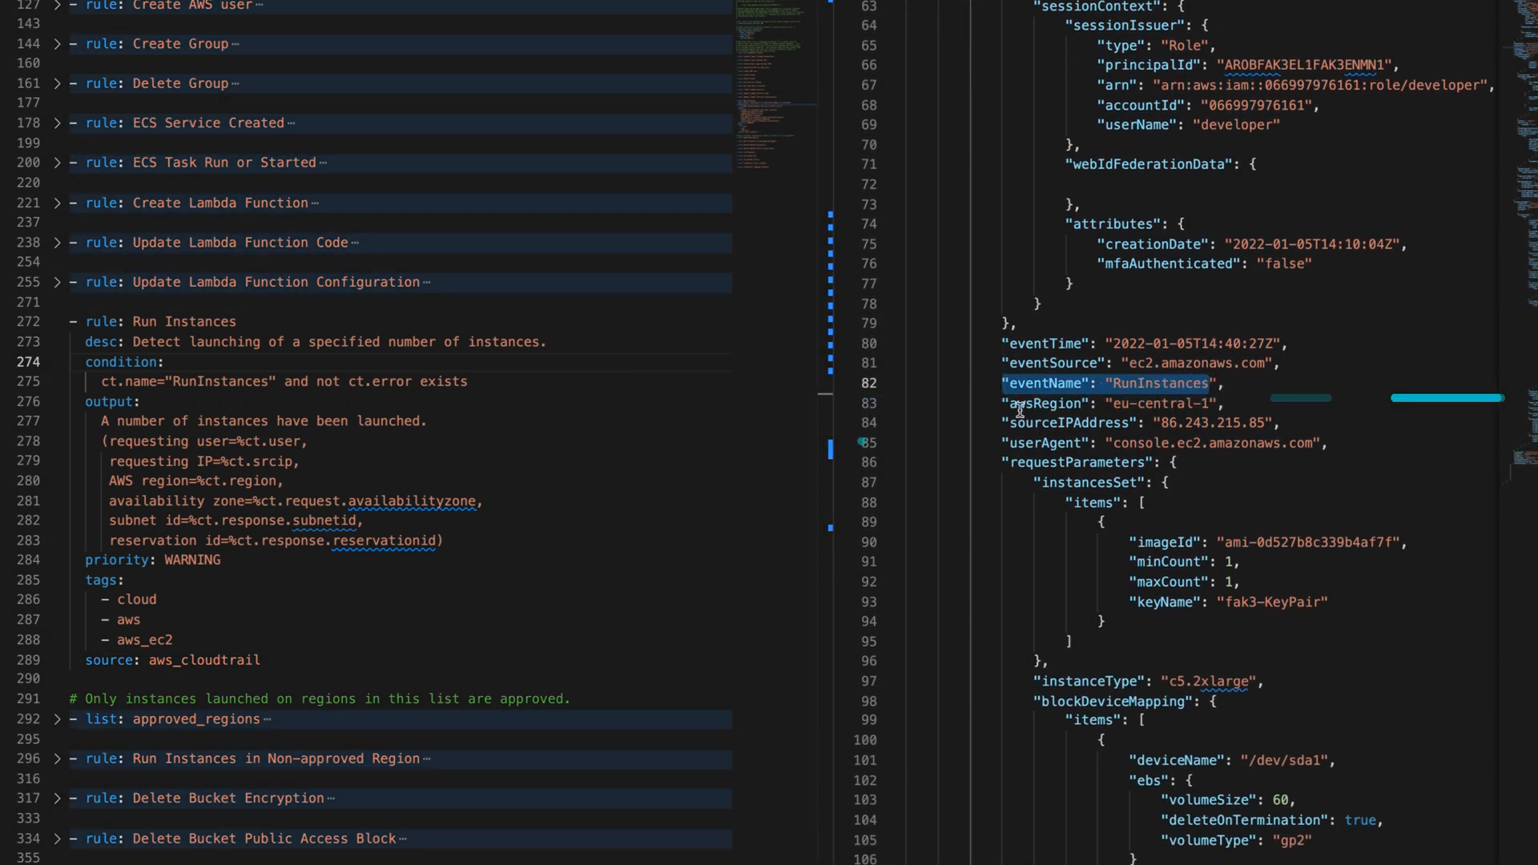
left_click(1137, 423)
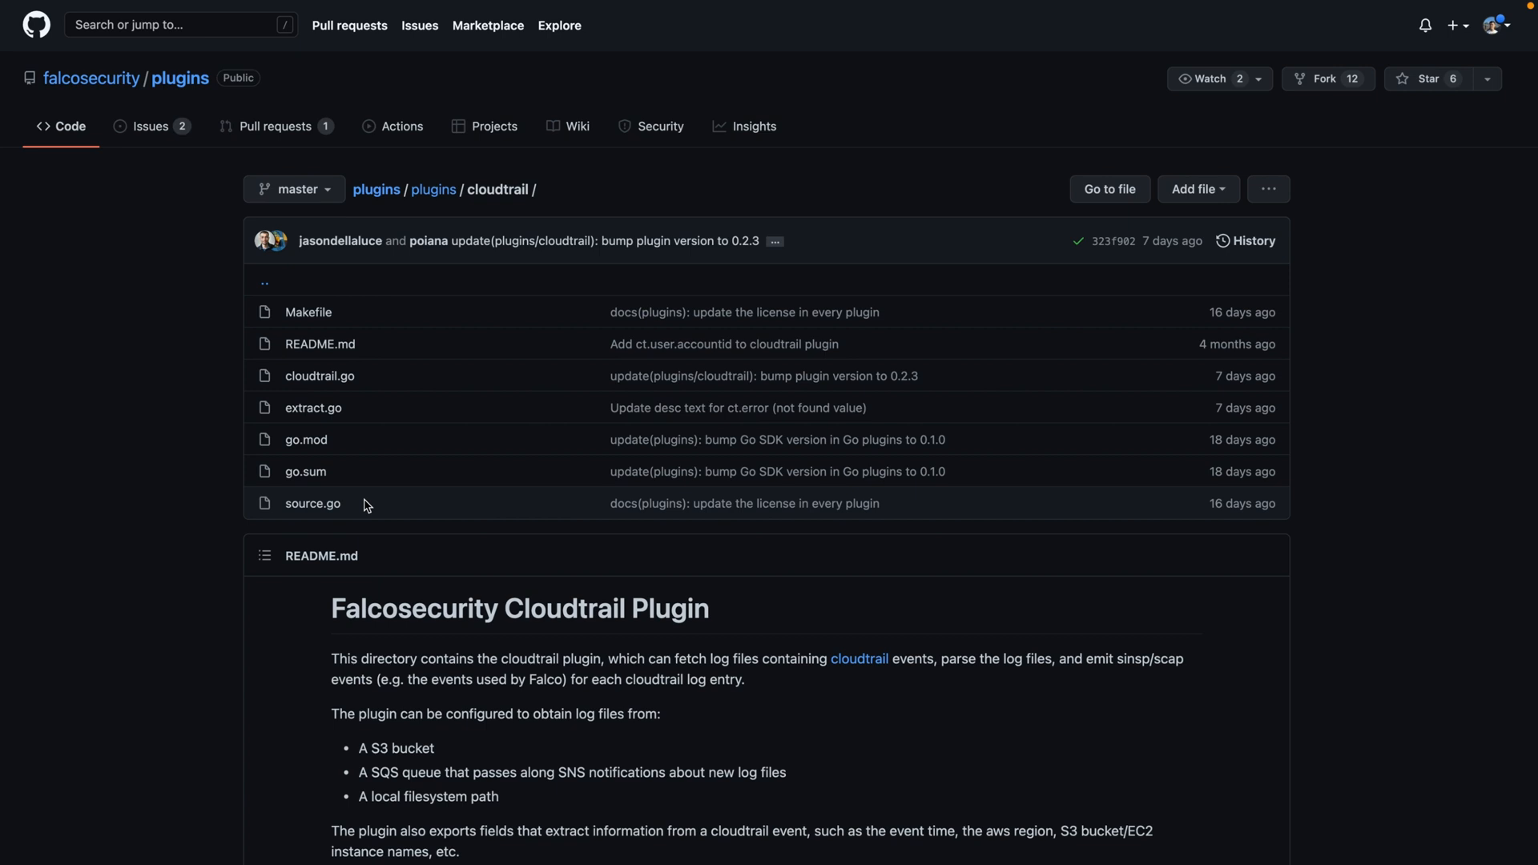
- Scroll the cloudtrail plugin README to its Supported Fields table of ct fields
scroll("down", 3)
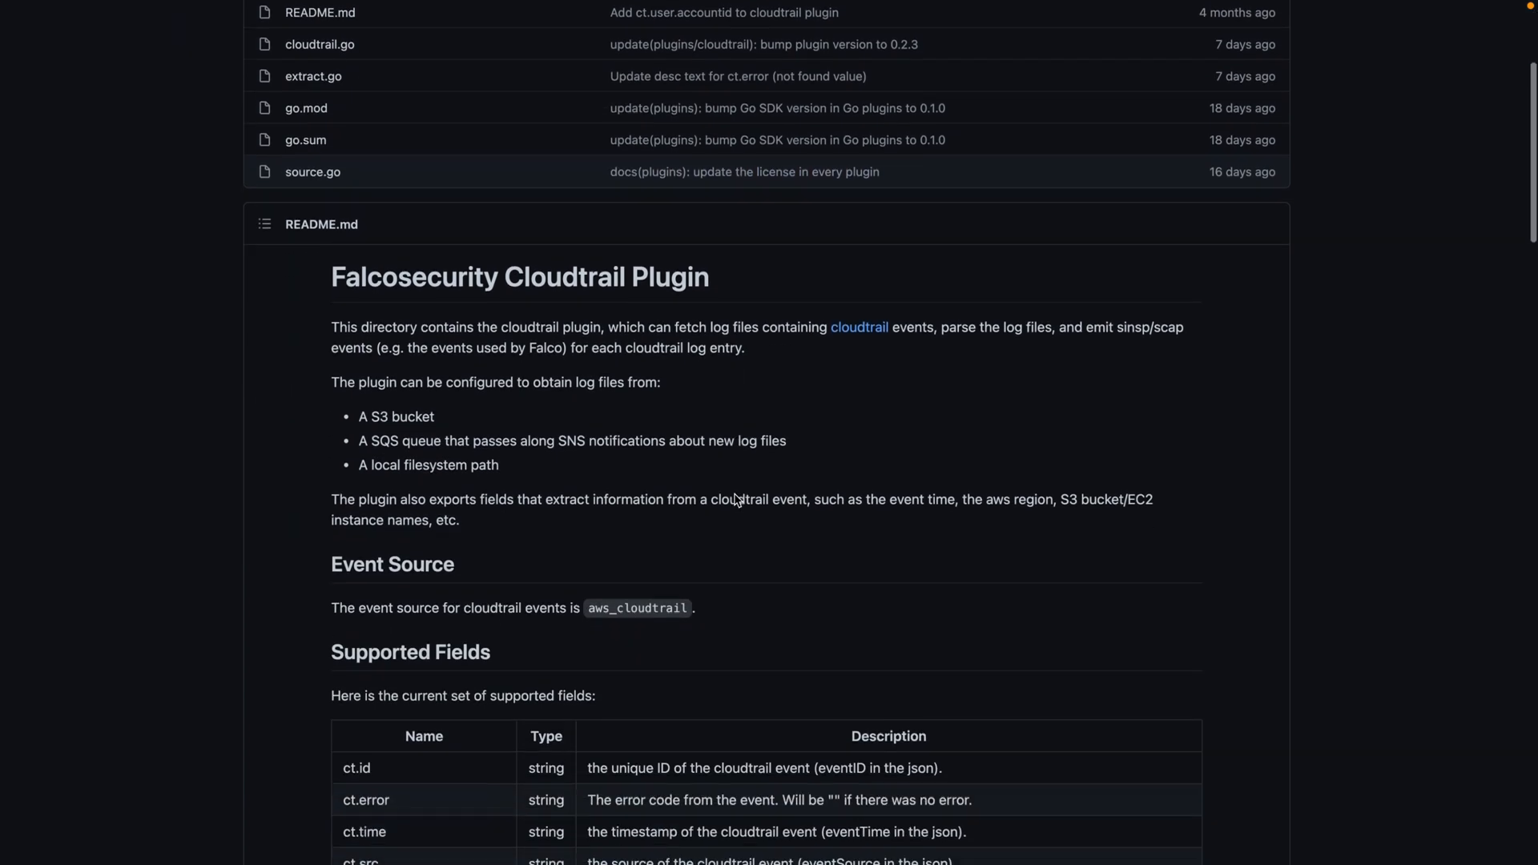
scroll("down", 3)
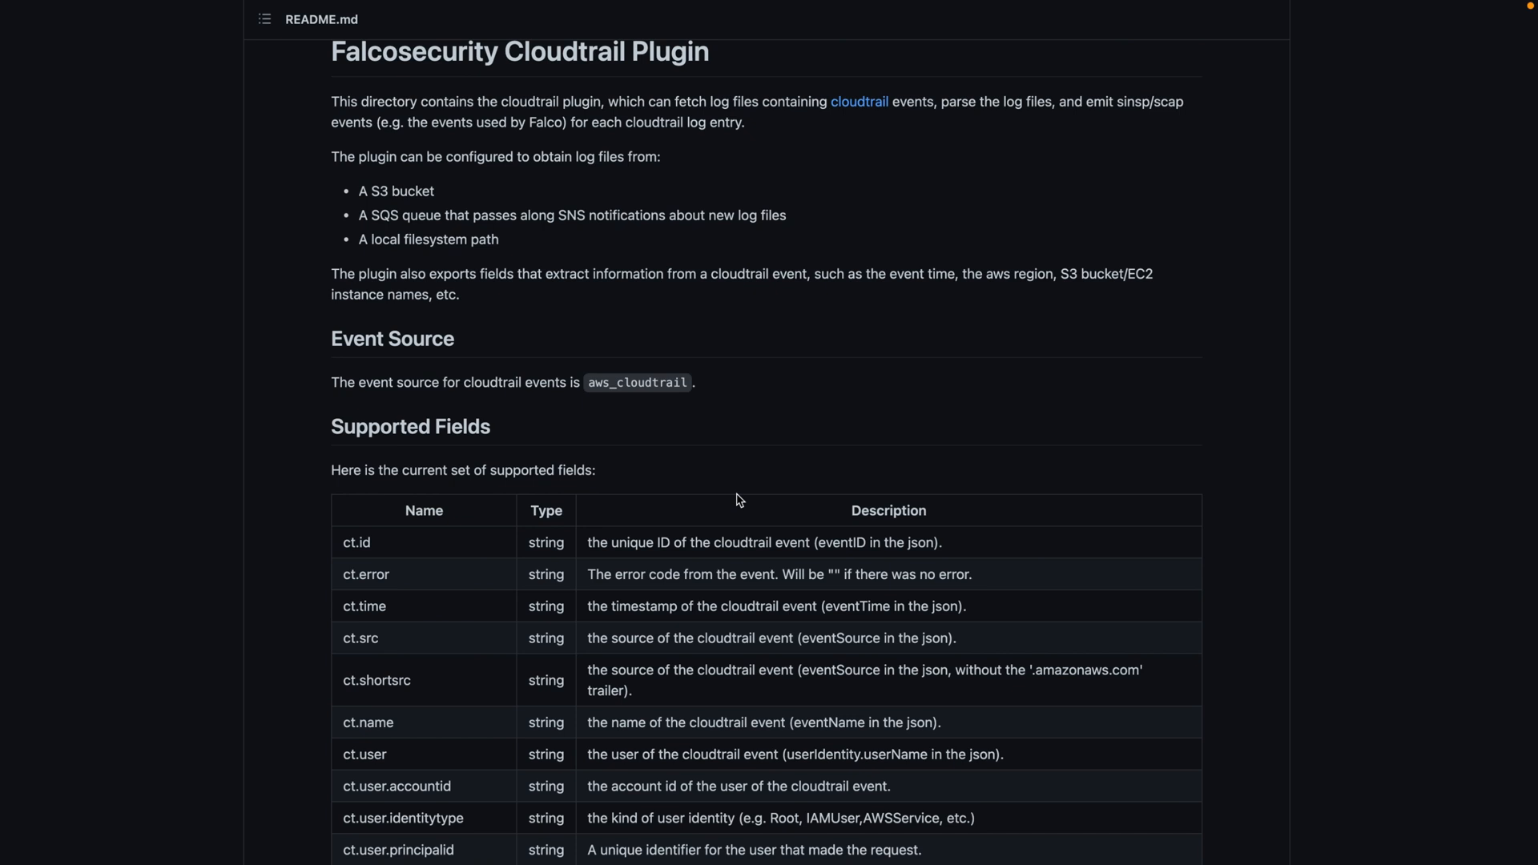
scroll("down", 3)
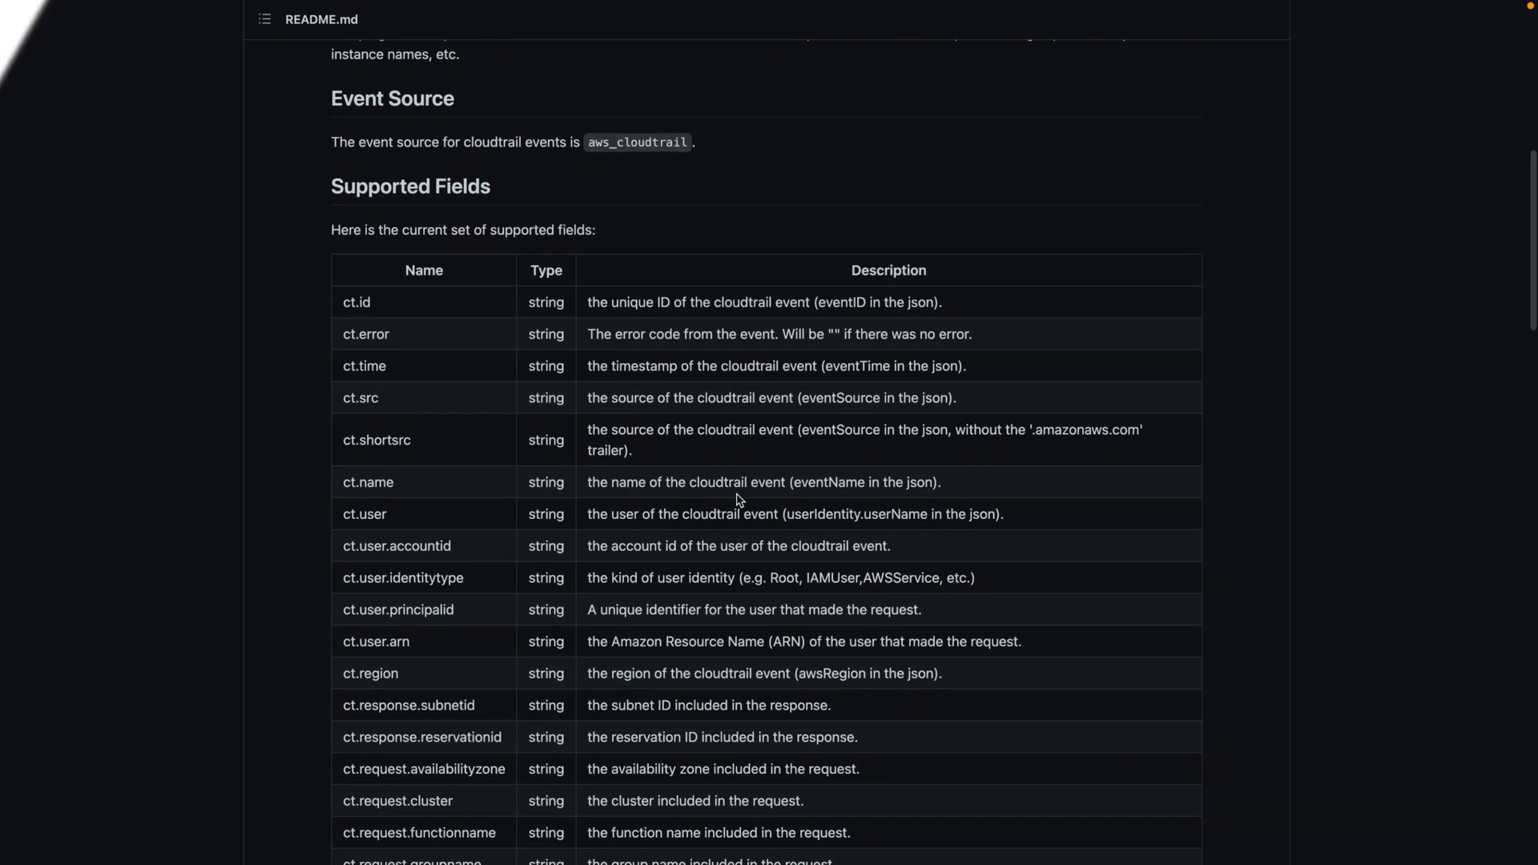
left_click(161, 16)
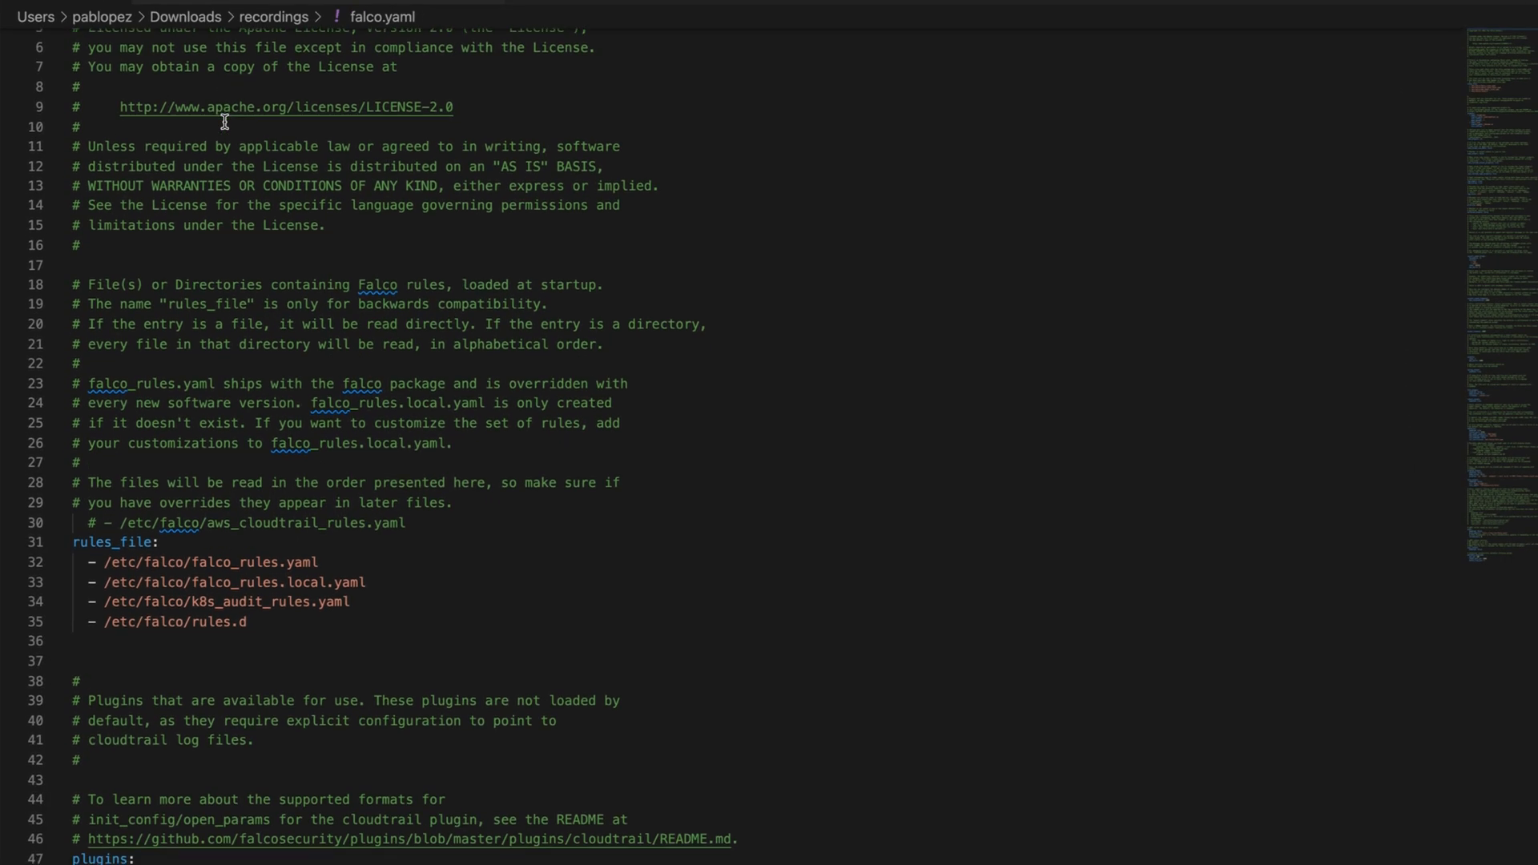
- Set falco.yaml's rules_file to /etc/falco/aws_cloudtrail_rules.yaml only
scroll("down", 3)
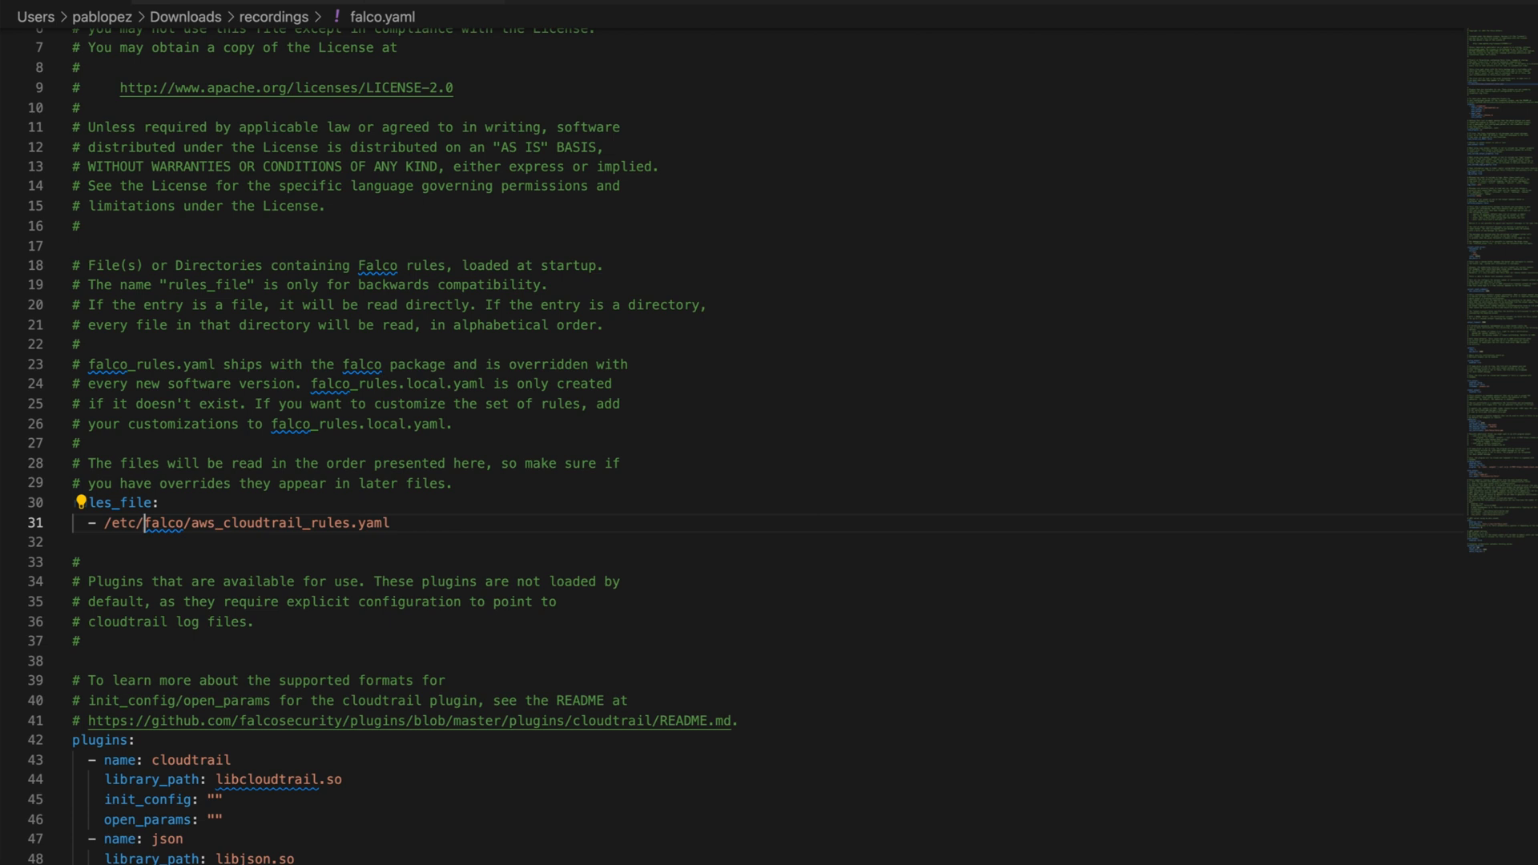
scroll("down", 3)
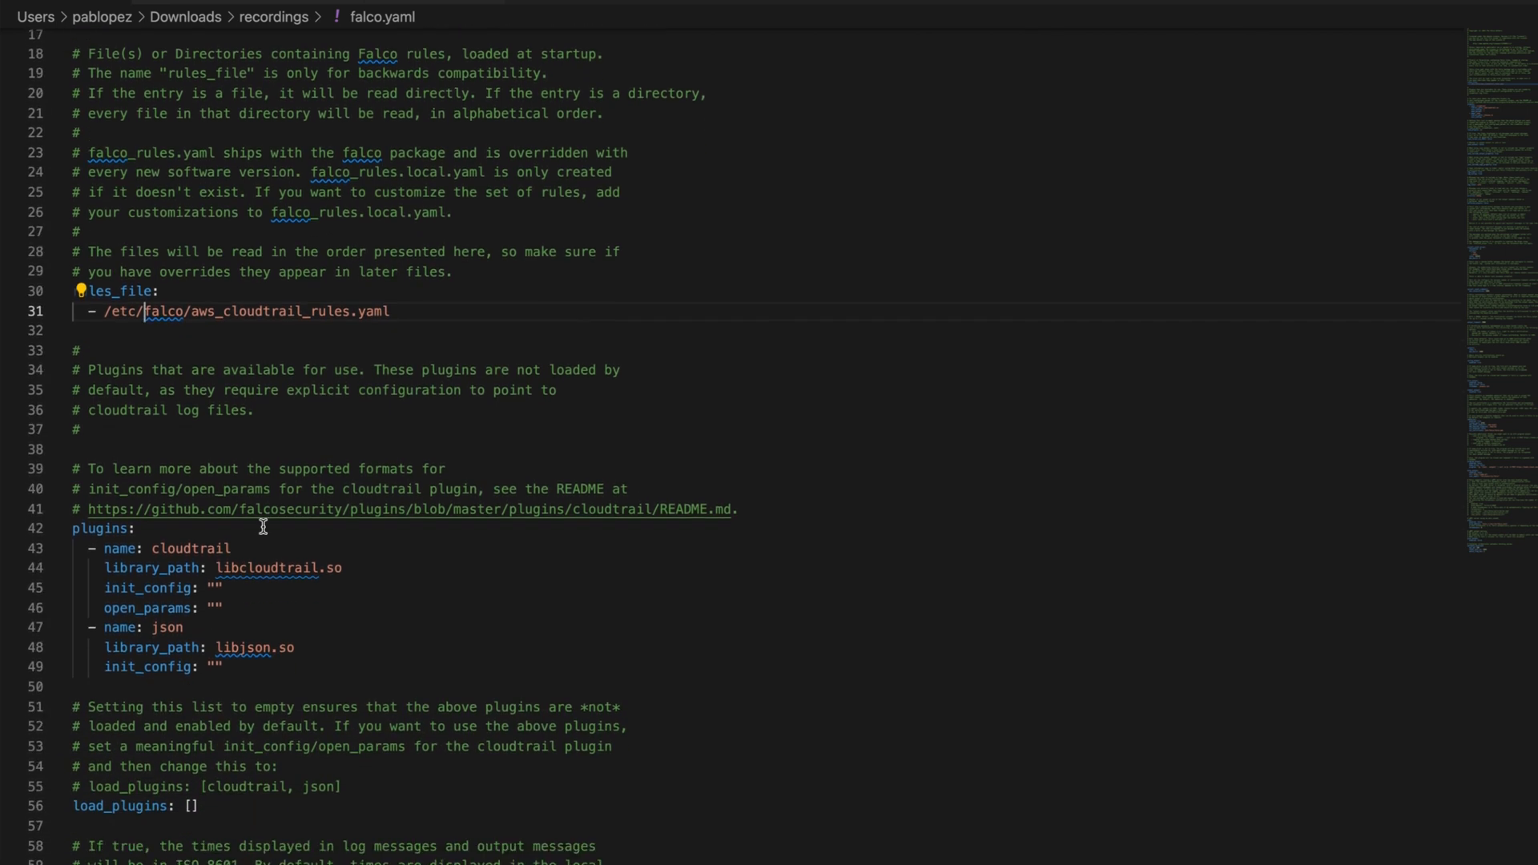
mouse_move(279, 527)
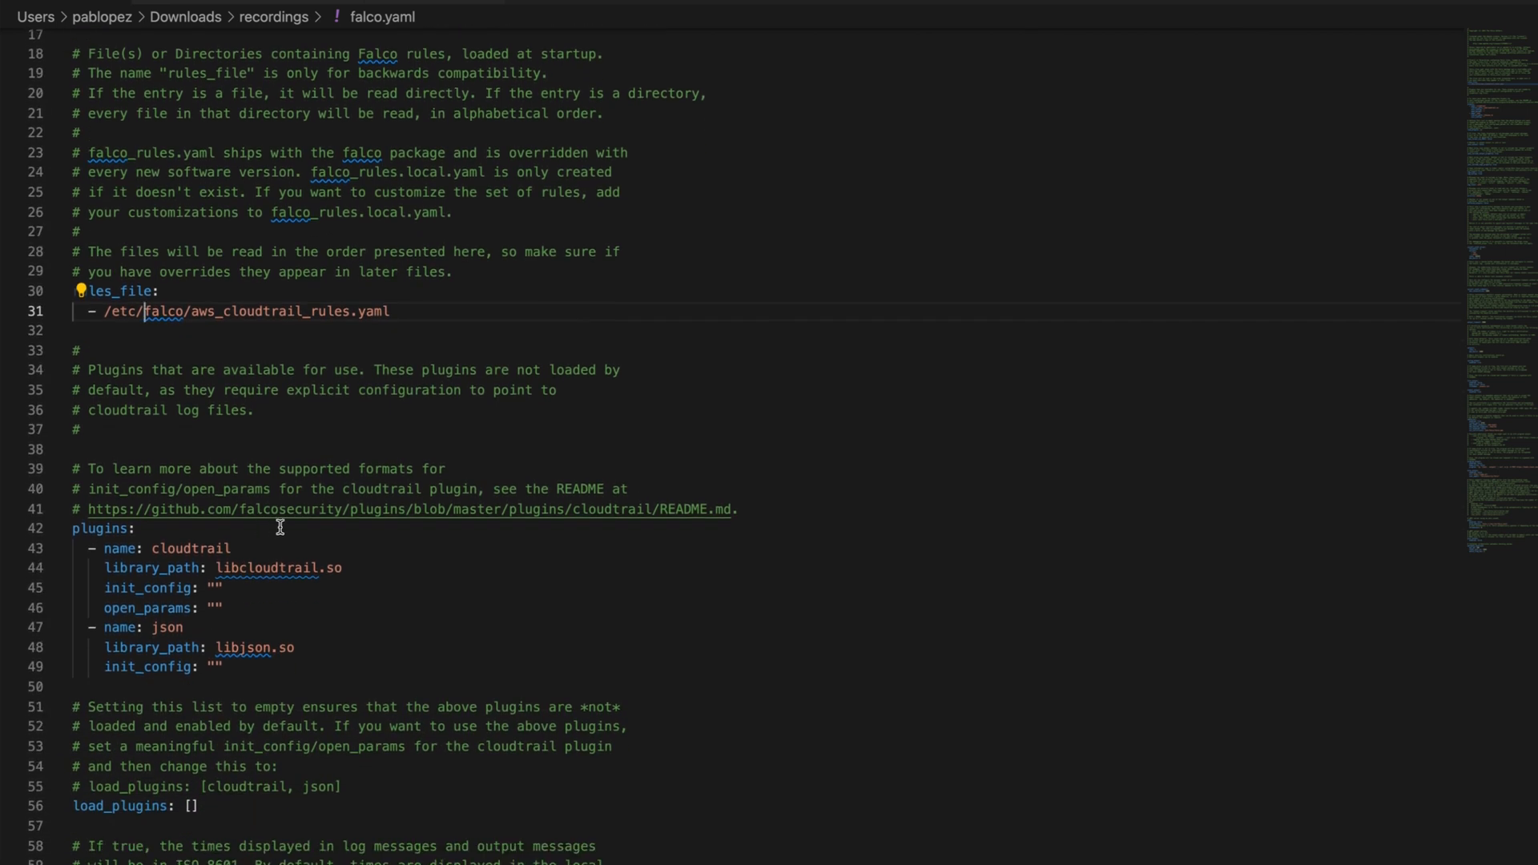
scroll("down", 3)
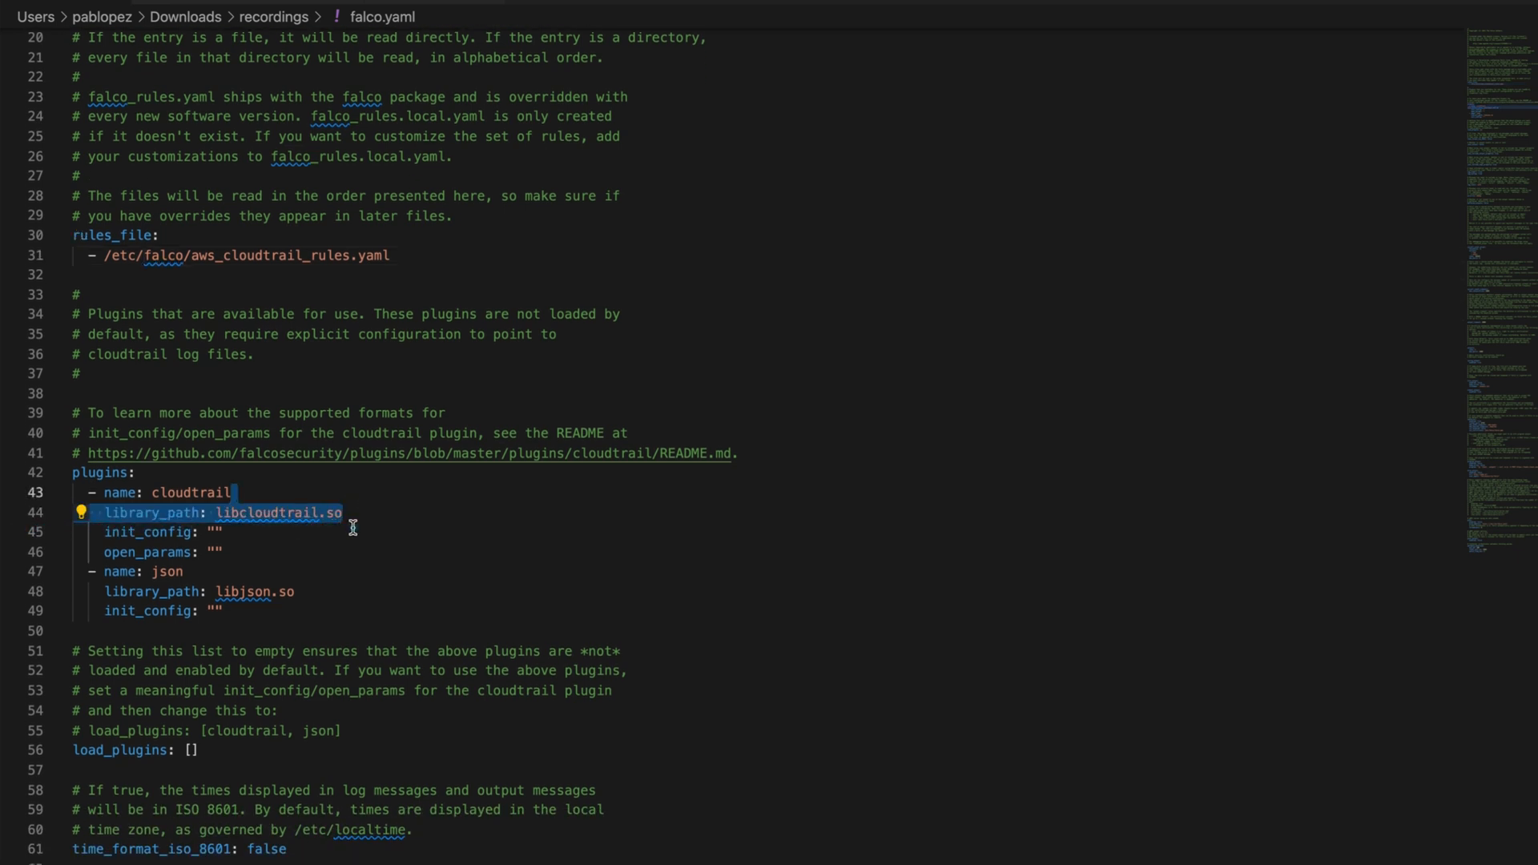
left_click(309, 537)
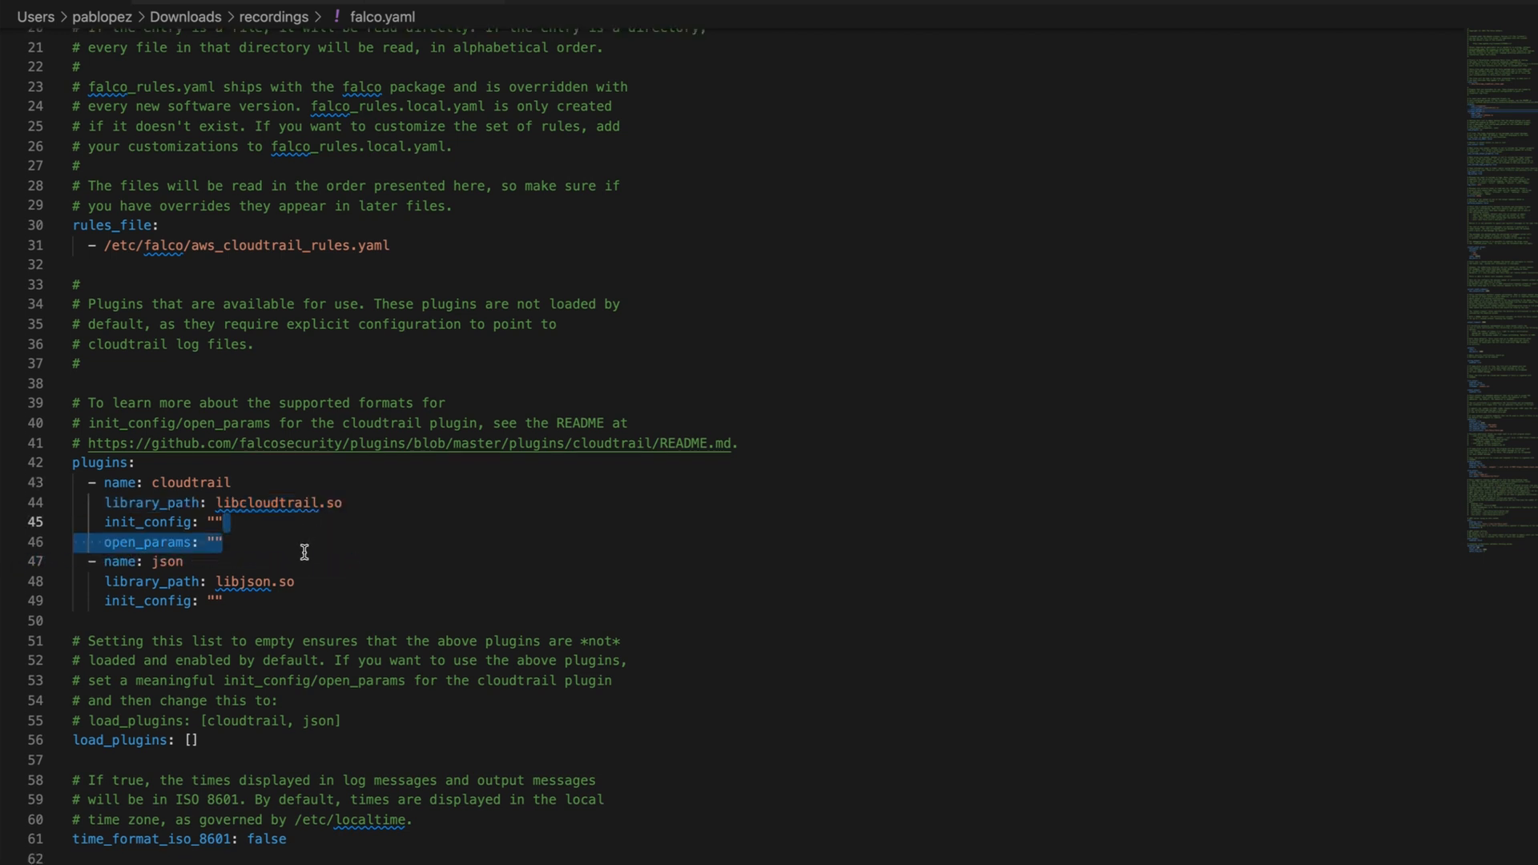
- Select the plugins block with the cloudtrail and json plugin entries for review
scroll("down", 3)
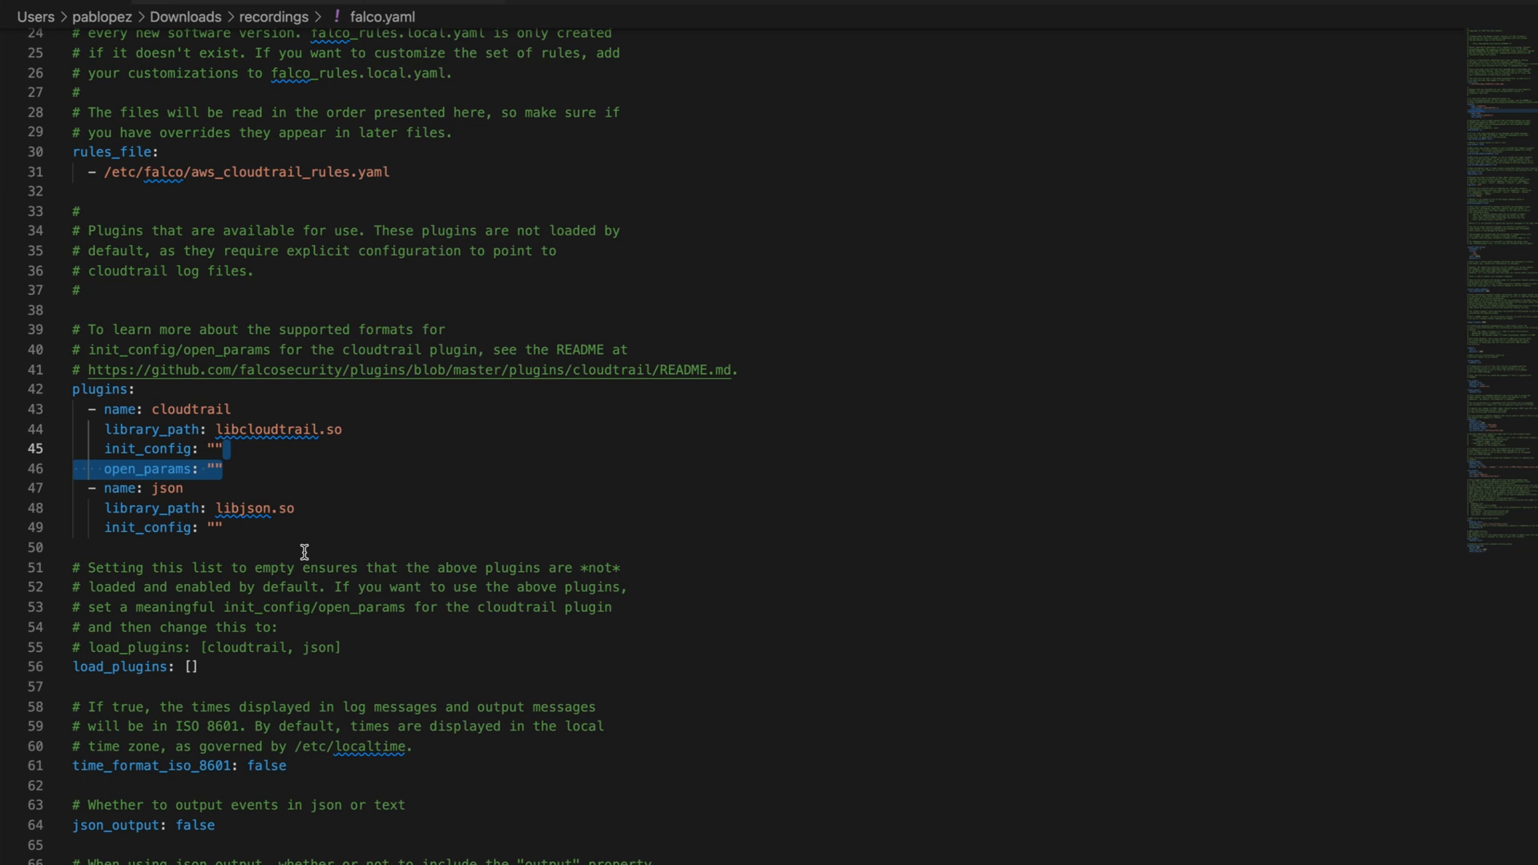
left_click(192, 666)
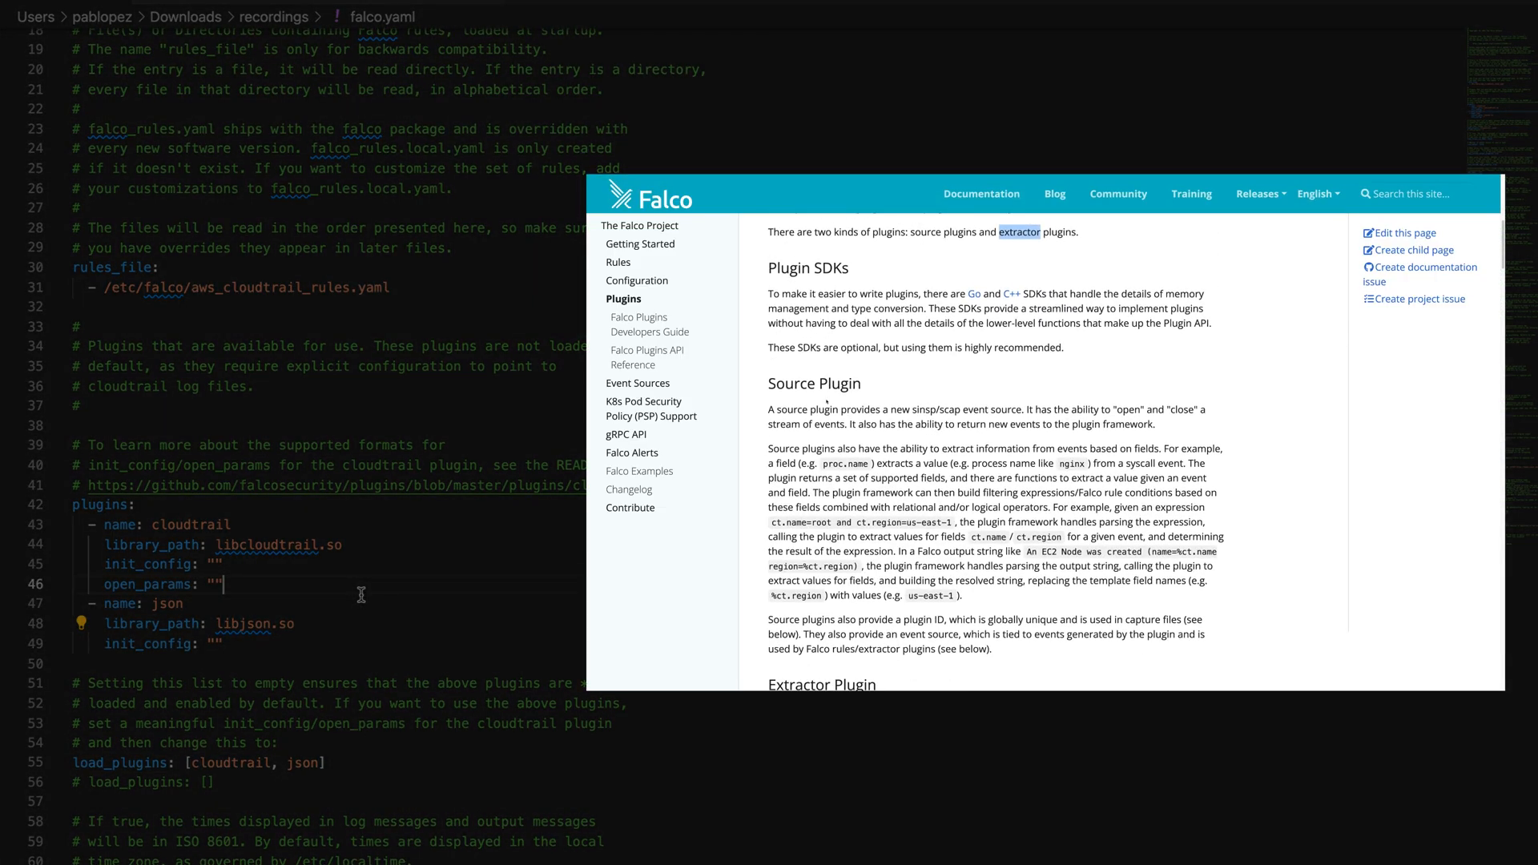
- Scroll the Falco docs Plugins page to the Source Plugin and extractor plugin sections
scroll("down", 3)
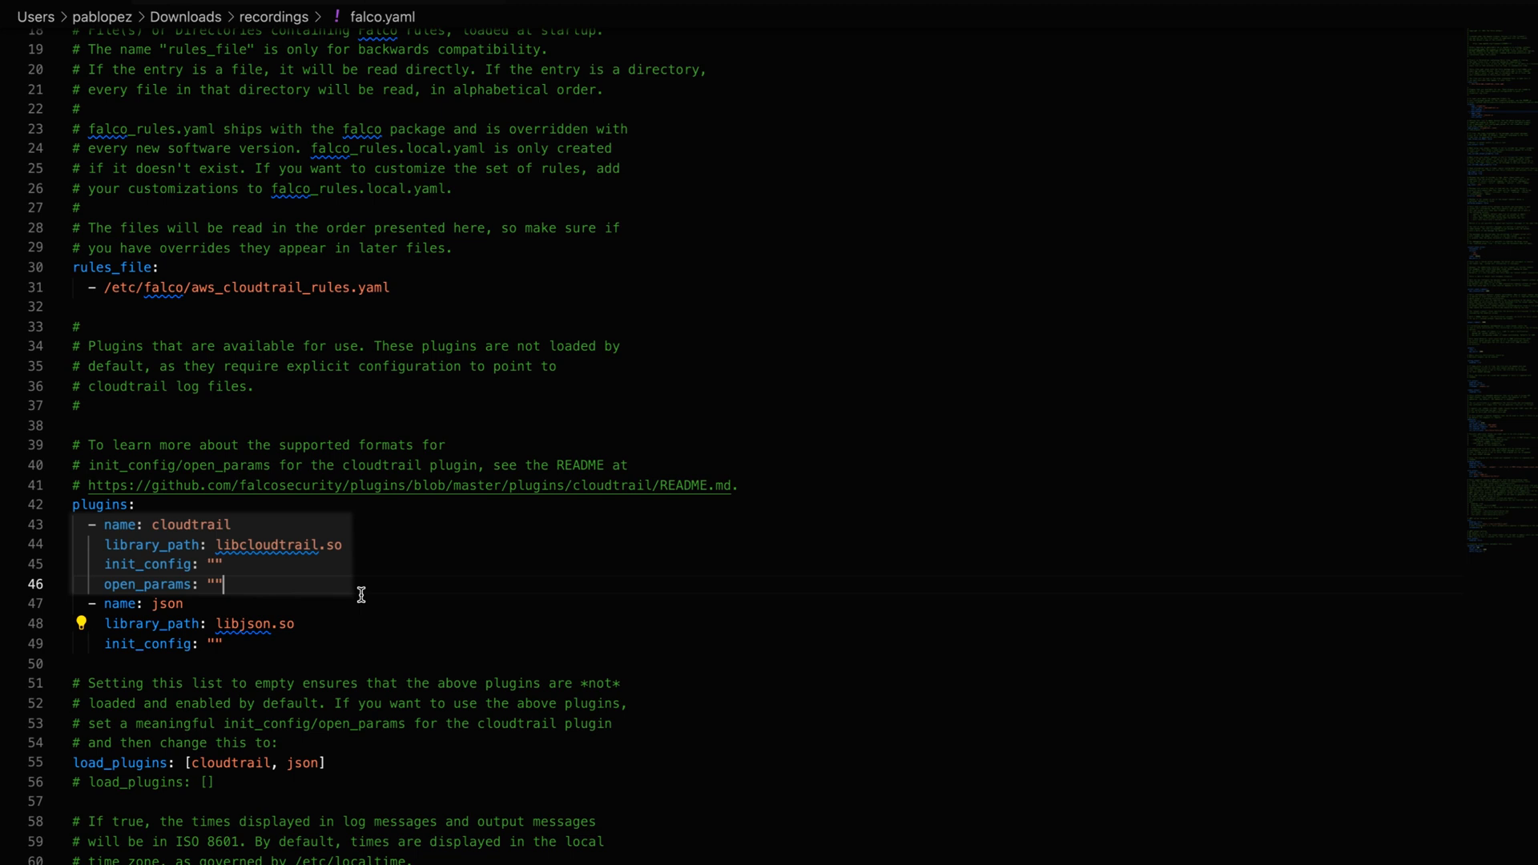
mouse_move(350, 602)
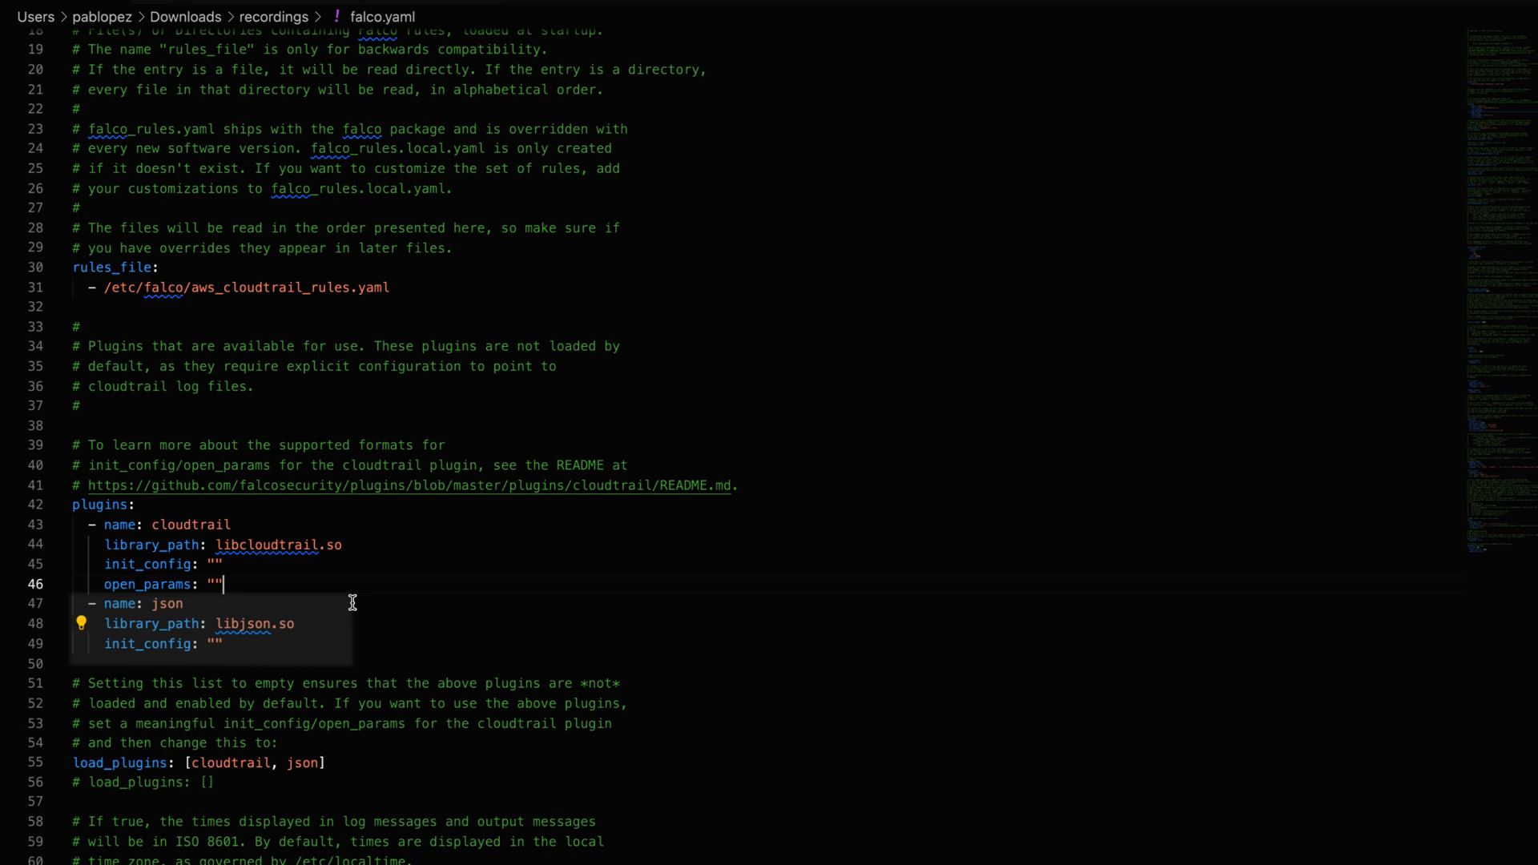
mouse_move(347, 606)
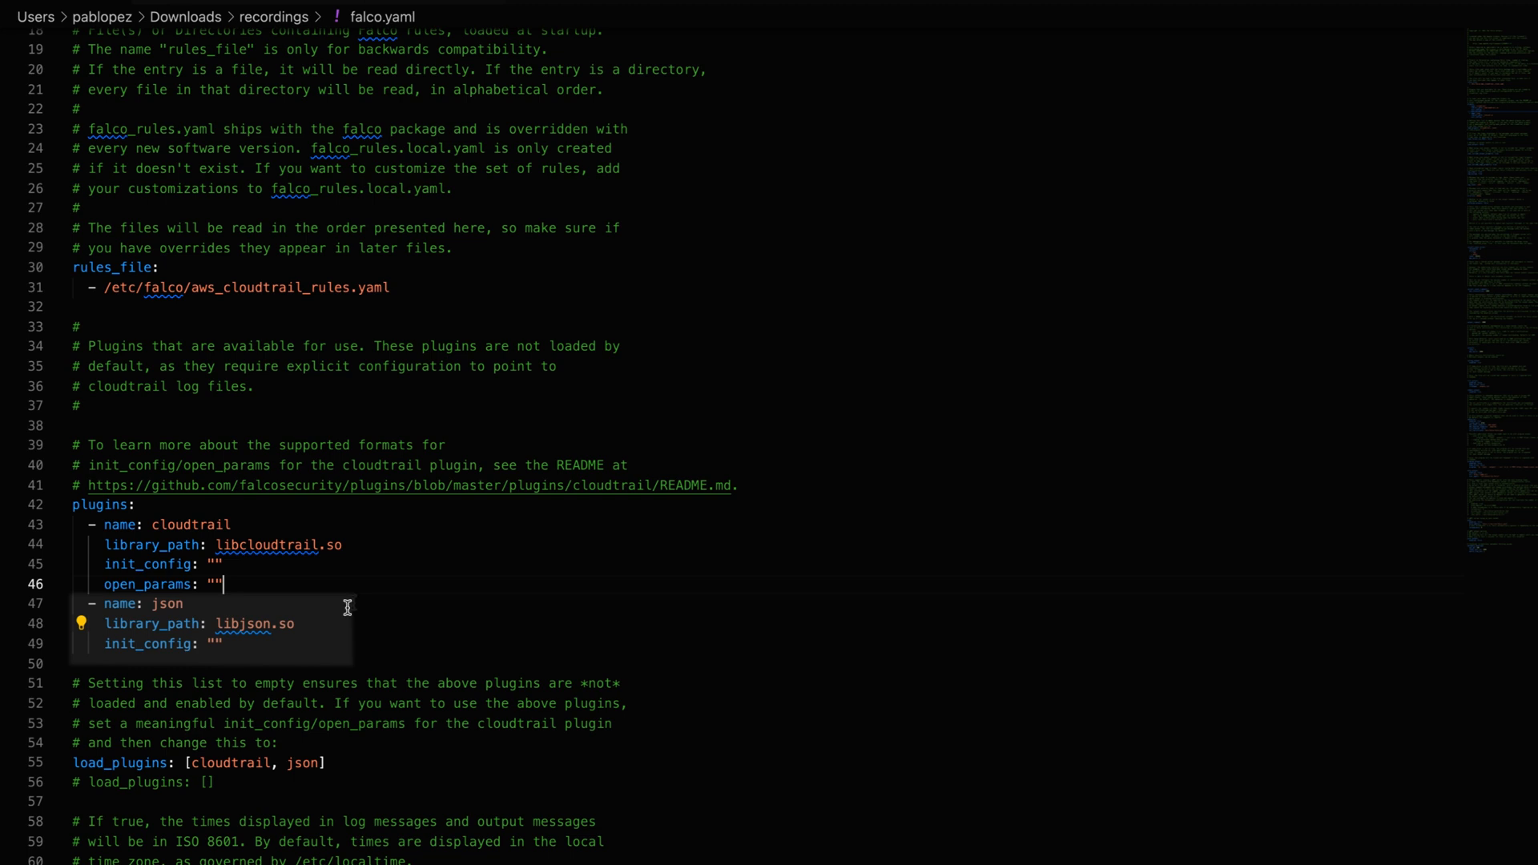